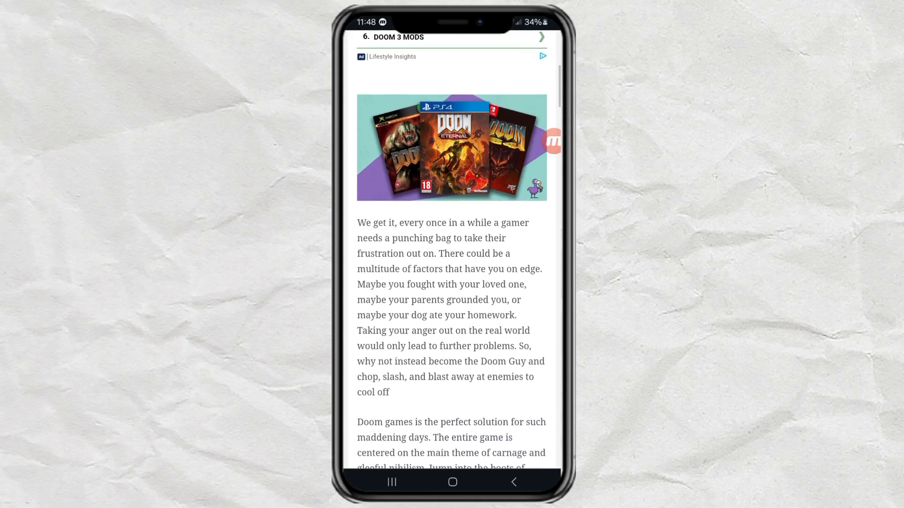
# Reach More connection settings from the Connections page, where Private DNS shows Off.
pyautogui.scroll(-3)
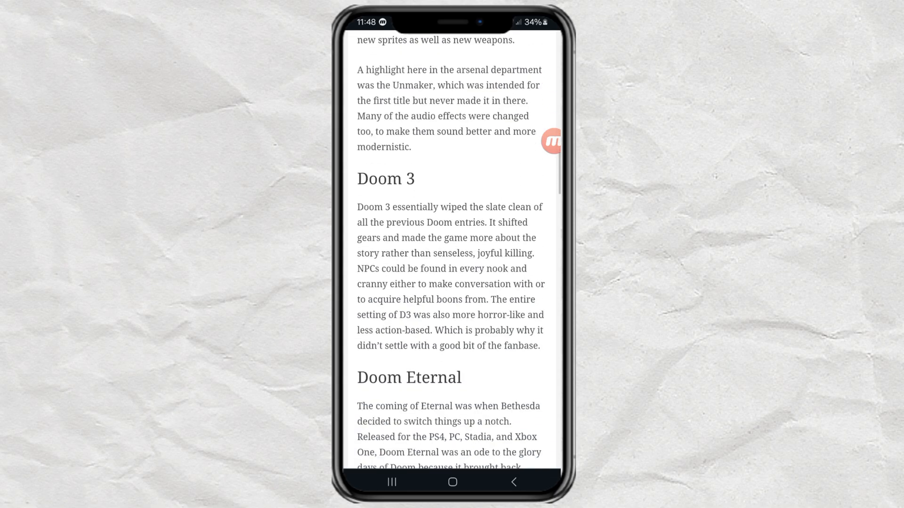
pyautogui.scroll(-3)
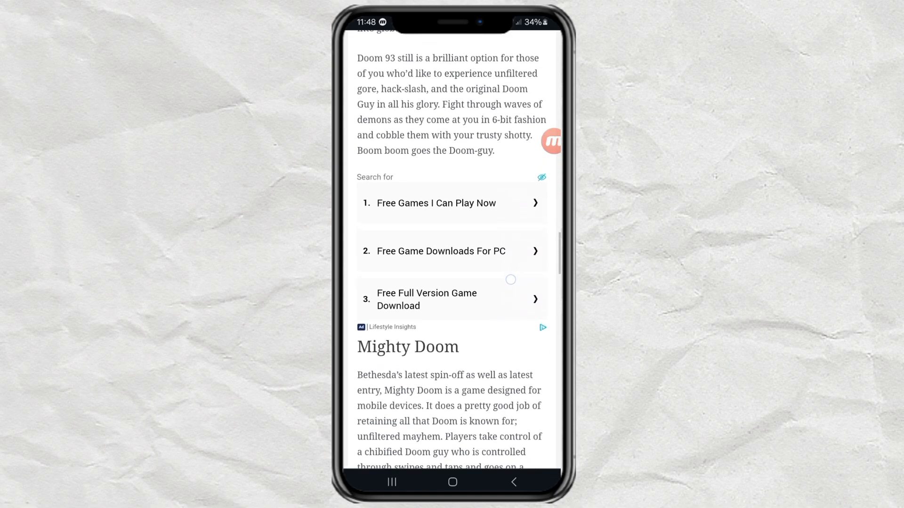
pyautogui.scroll(-3)
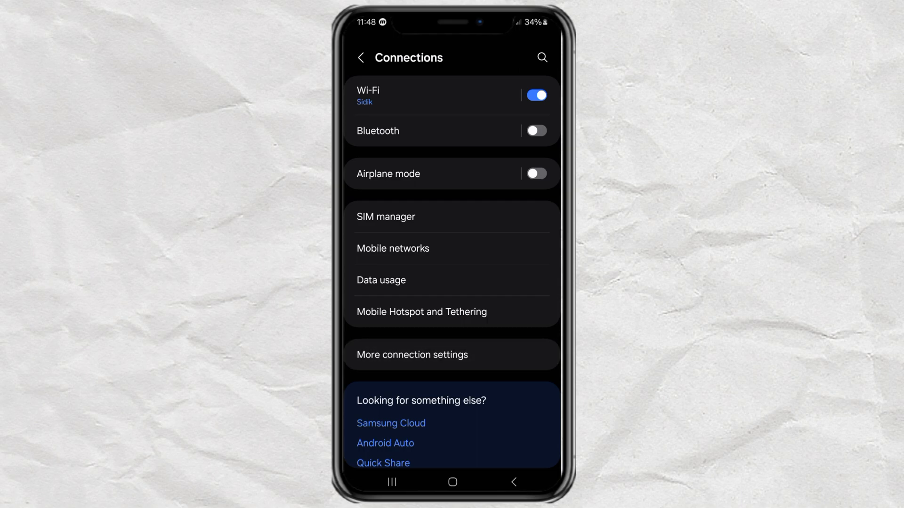
pyautogui.click(413, 355)
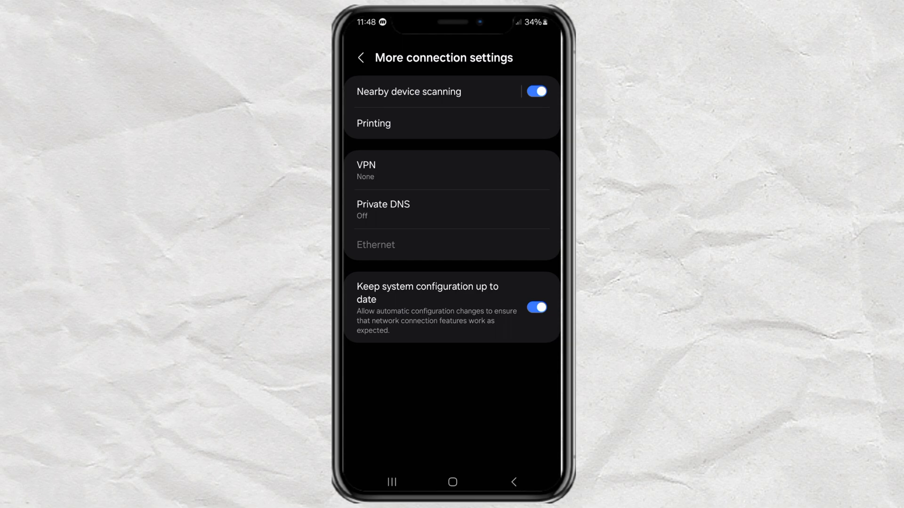
# Choose the Private DNS provider hostname option, showing a NextDNS hostname not yet saved.
pyautogui.click(383, 209)
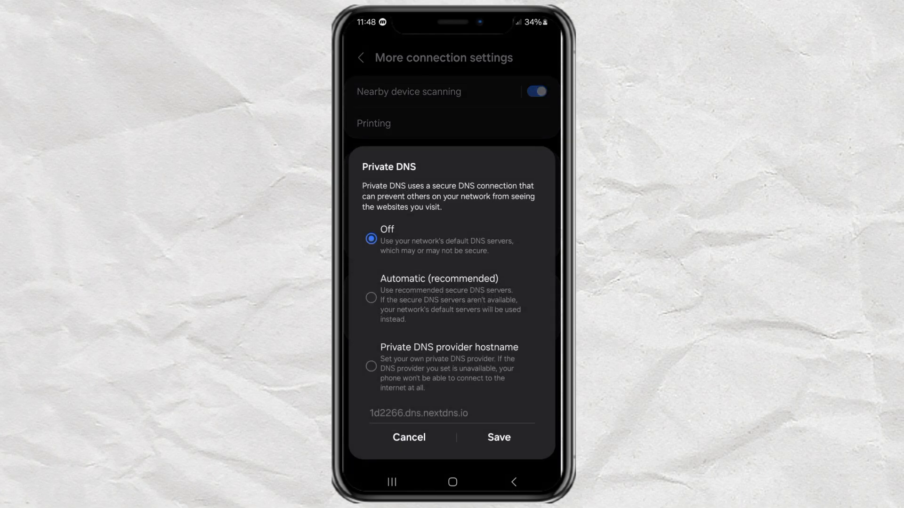
pyautogui.click(371, 366)
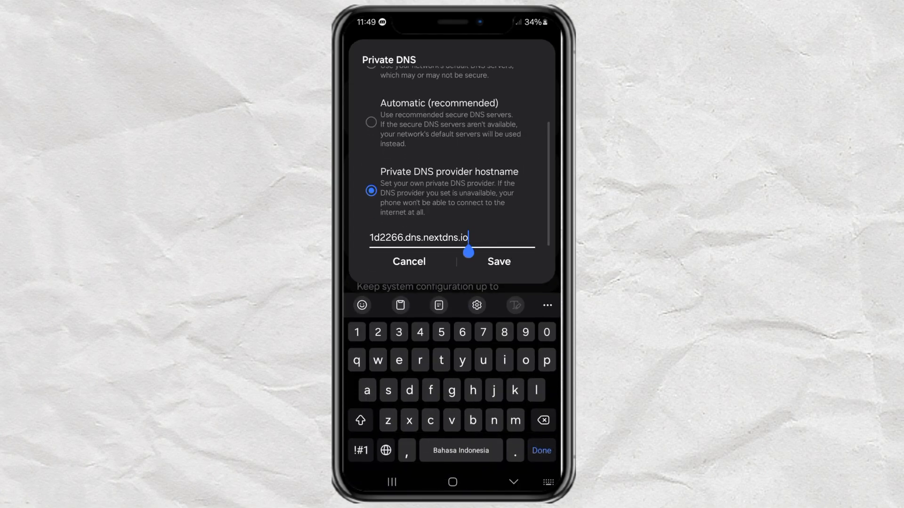
# Replace the NextDNS hostname with dns.adguard.com and save it as the Private DNS provider.
pyautogui.click(542, 420)
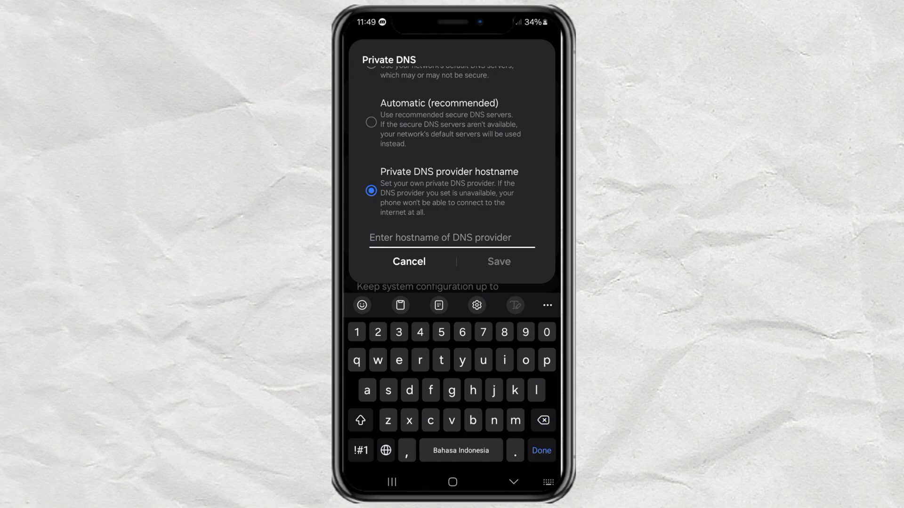
pyautogui.write('dns')
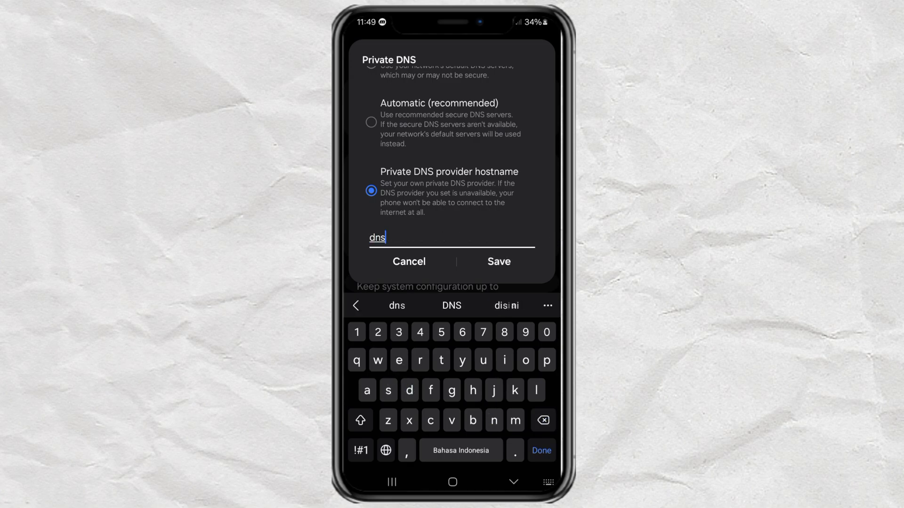
pyautogui.write('.ad')
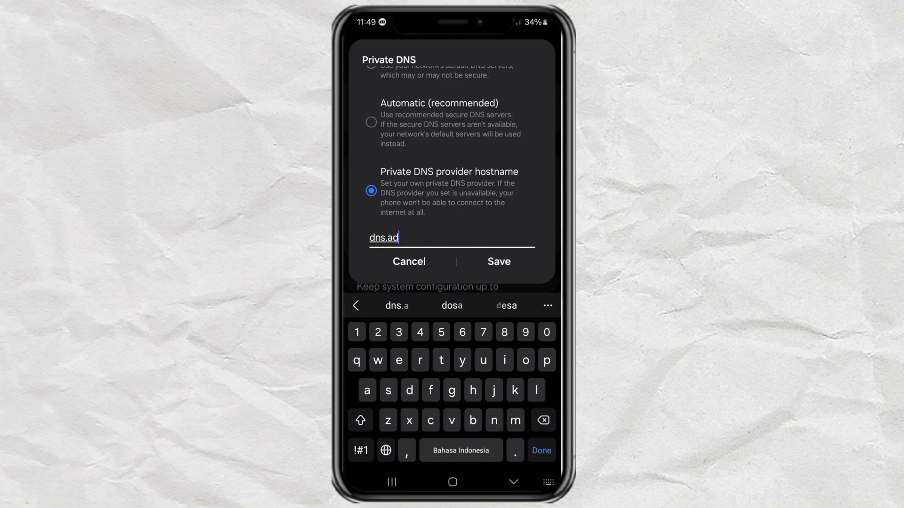
pyautogui.write('guard')
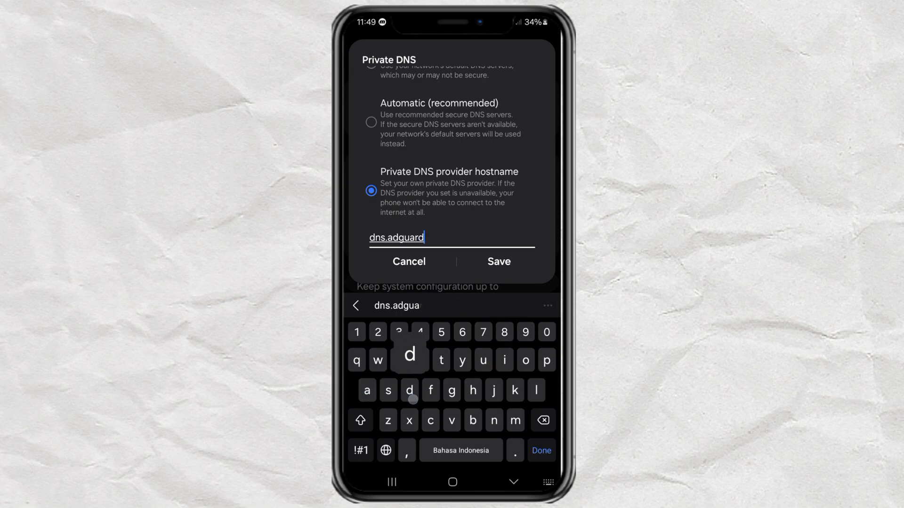
pyautogui.write('c')
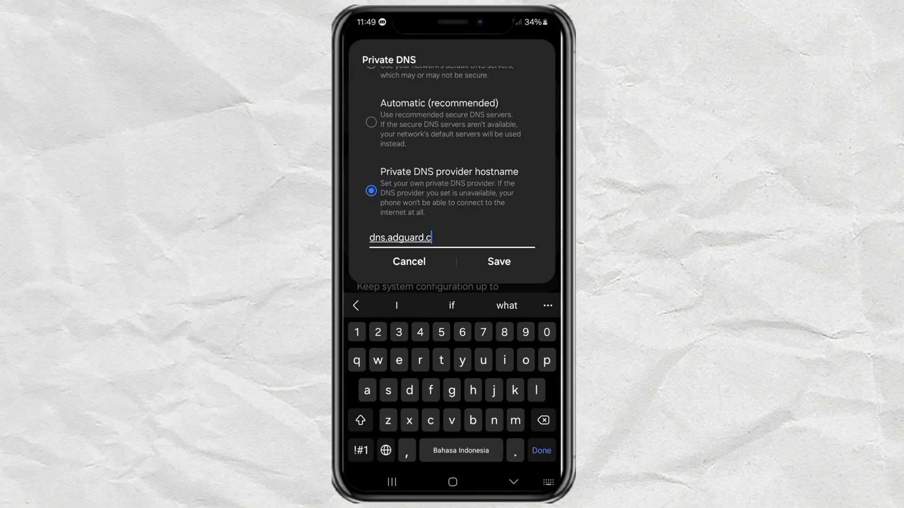
pyautogui.click(497, 261)
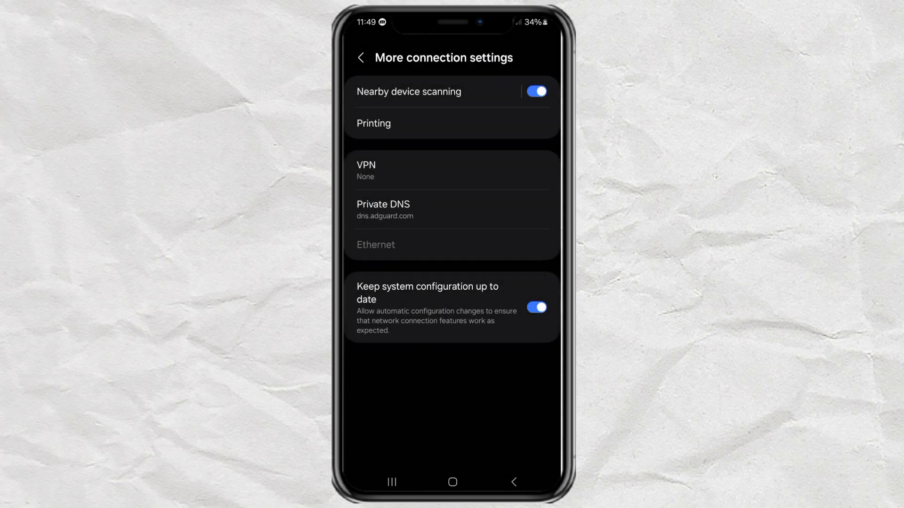